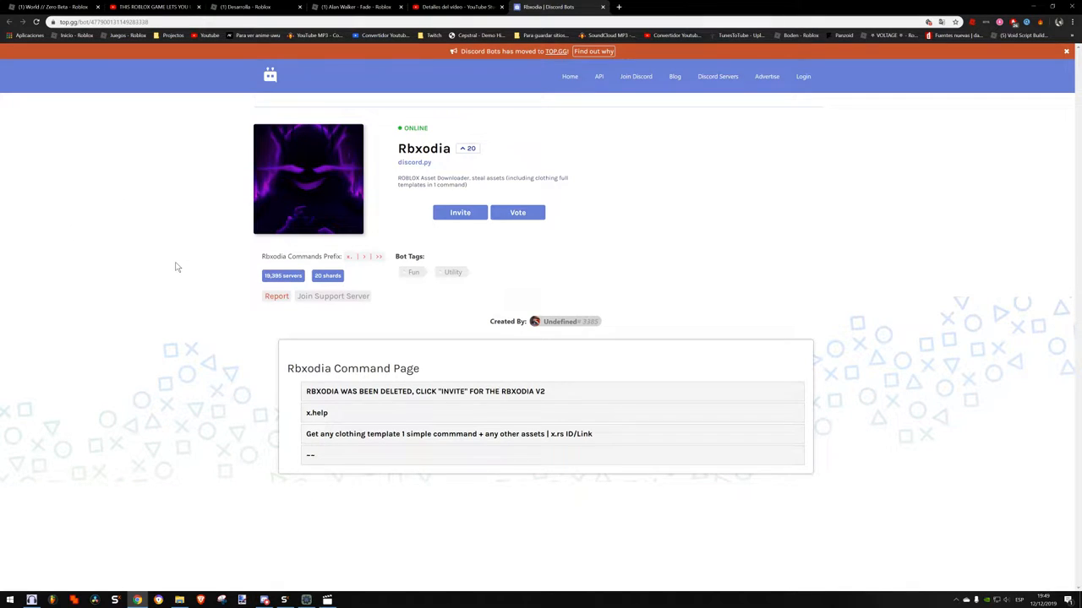
pyautogui.moveTo(168, 227)
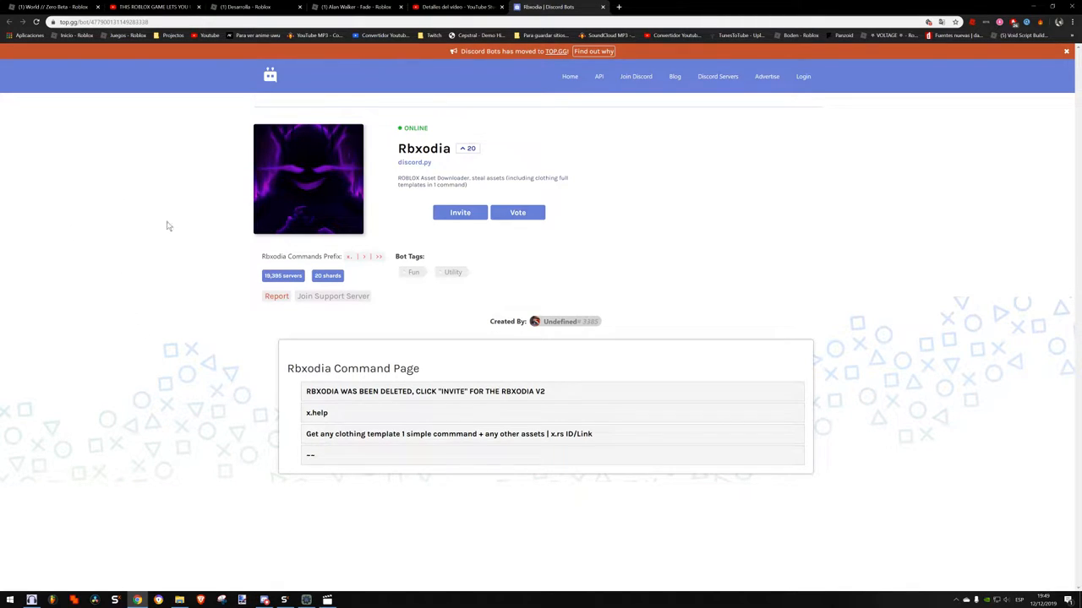
# Check the Alan Walker - Fade audio page, the Rbxodia bot page, then switch to the Discord server chat.
pyautogui.click(355, 7)
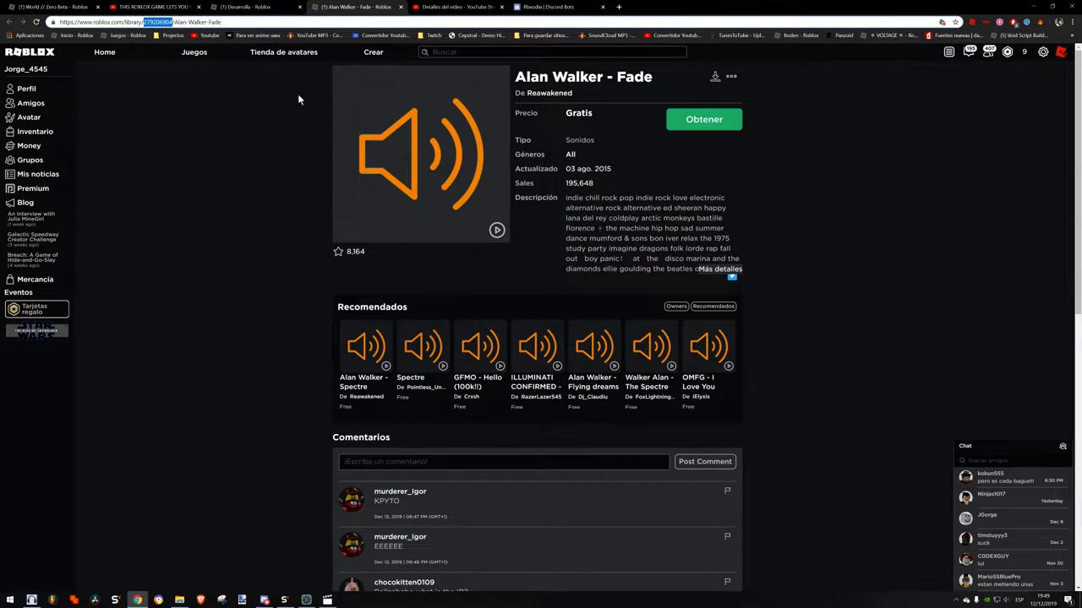
pyautogui.click(544, 7)
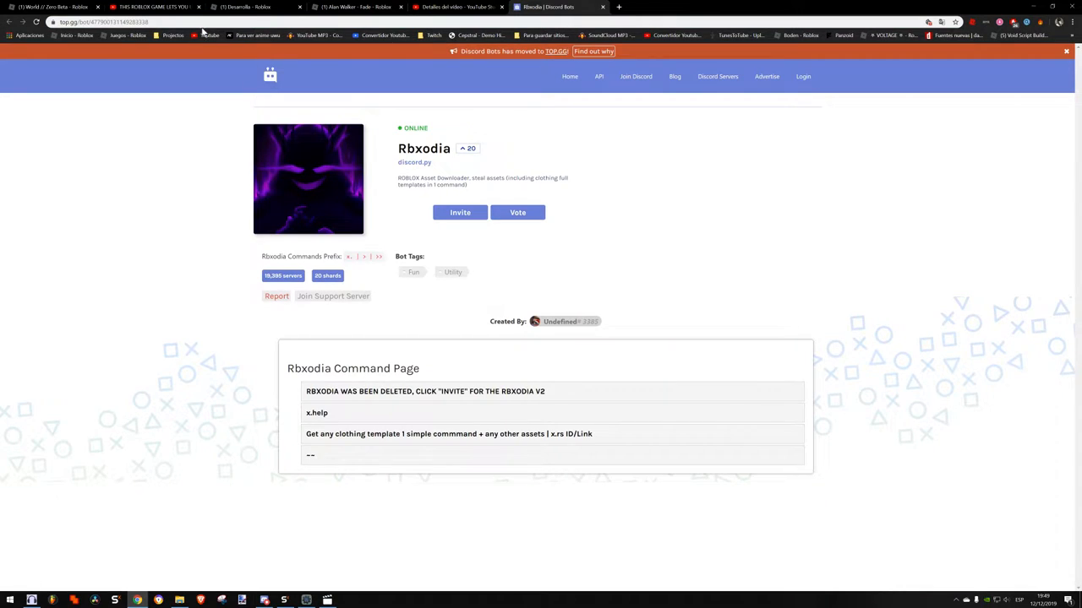
pyautogui.moveTo(460, 213)
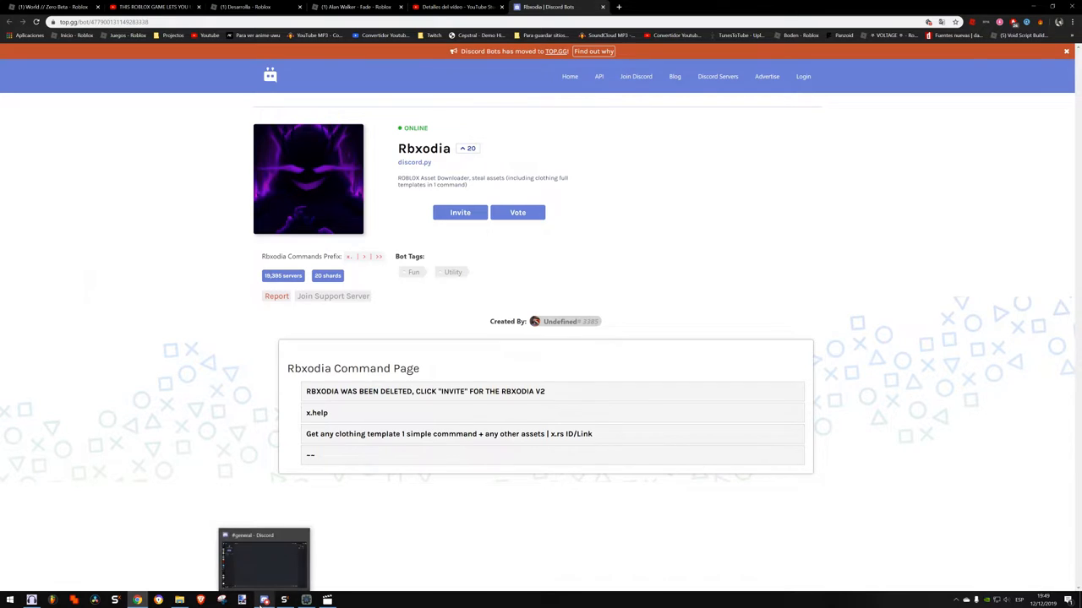
pyautogui.click(263, 562)
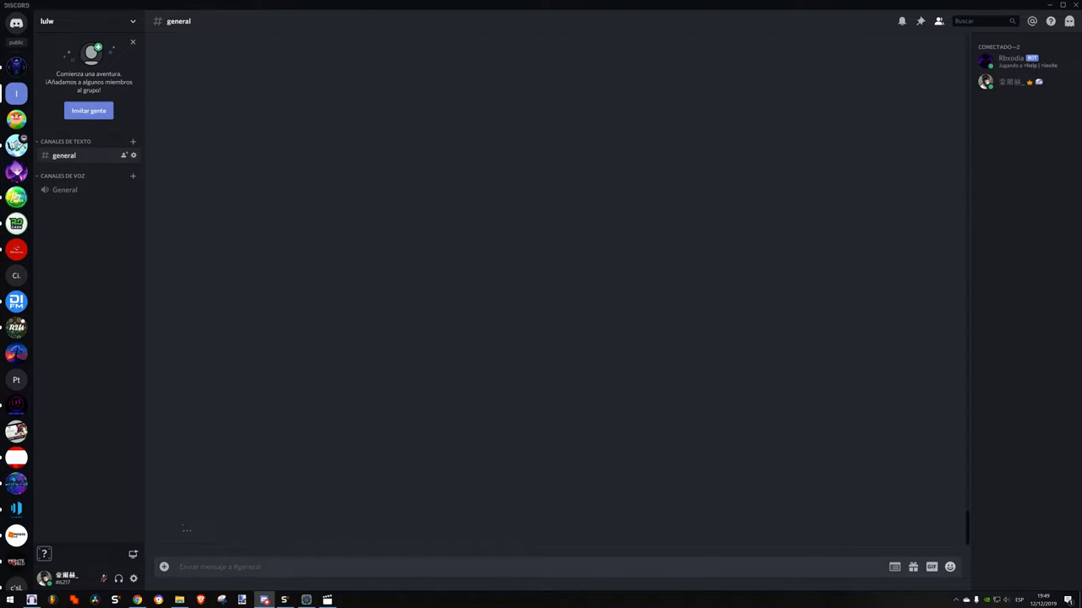
# Write the request 'x.rs 279206904' for the Alan Walker - Fade asset in the general channel.
pyautogui.write('x')
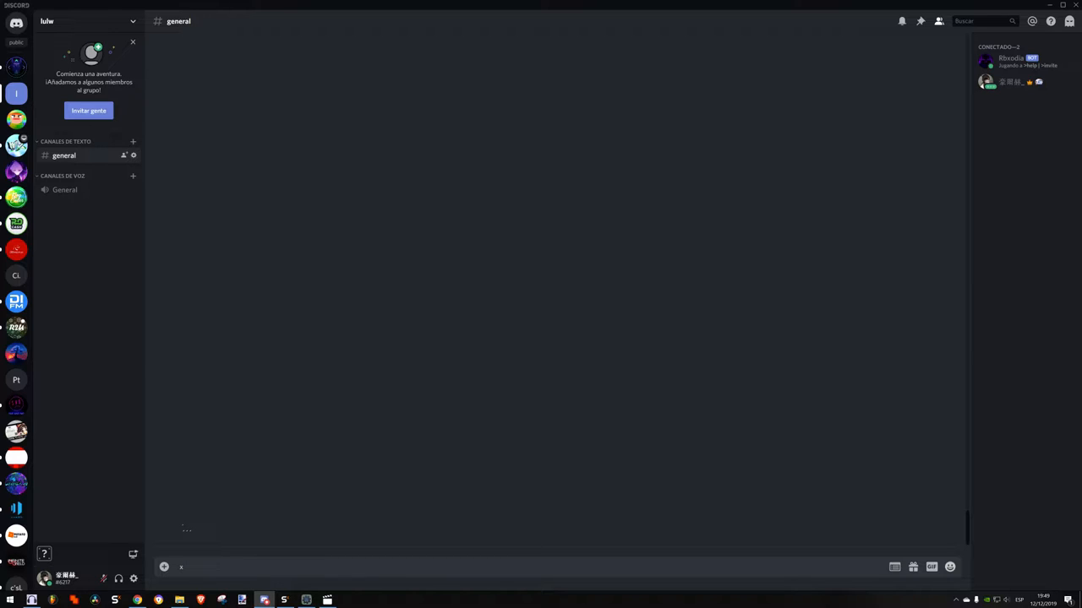
pyautogui.write('.rs')
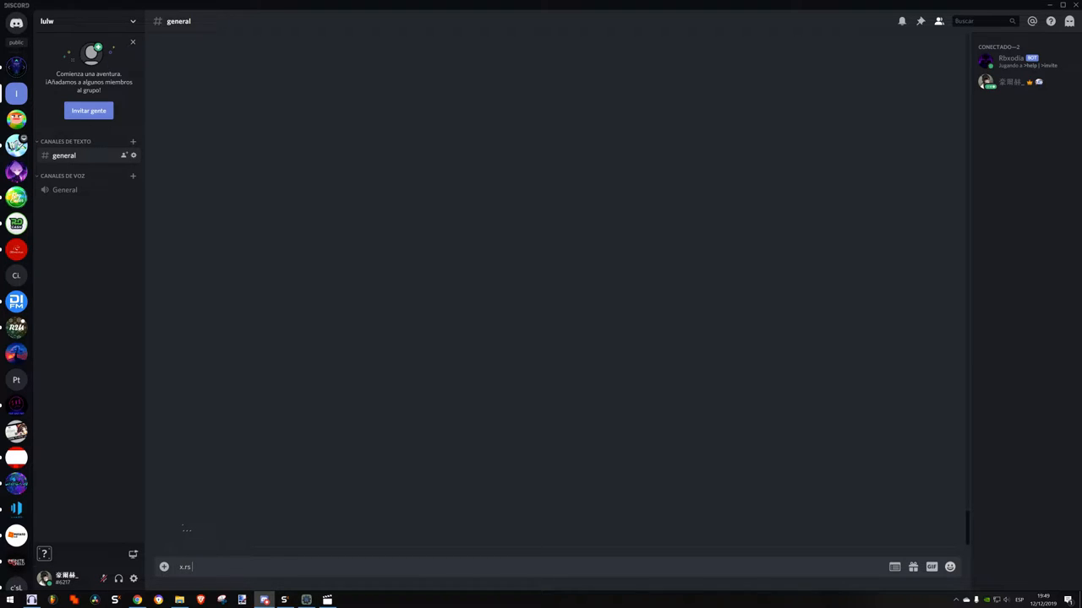
pyautogui.write('279206904')
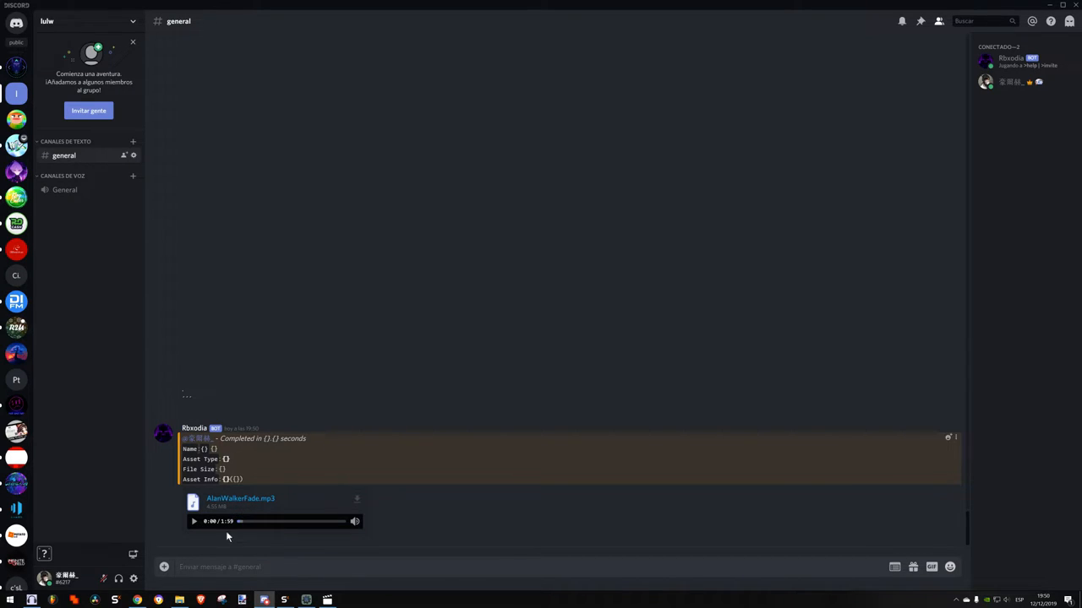
pyautogui.moveTo(226, 545)
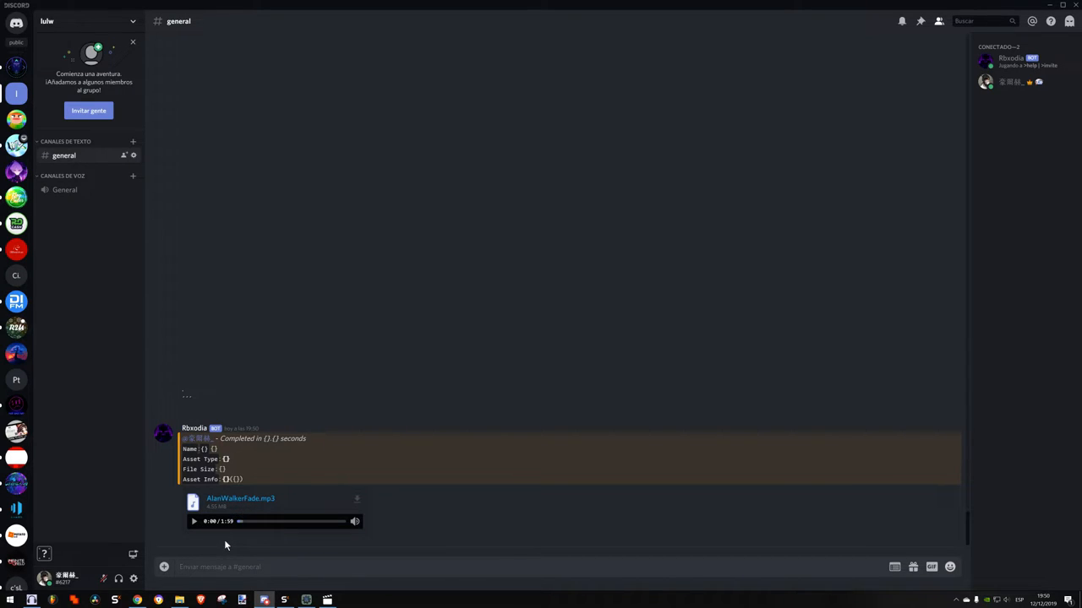
pyautogui.moveTo(284, 511)
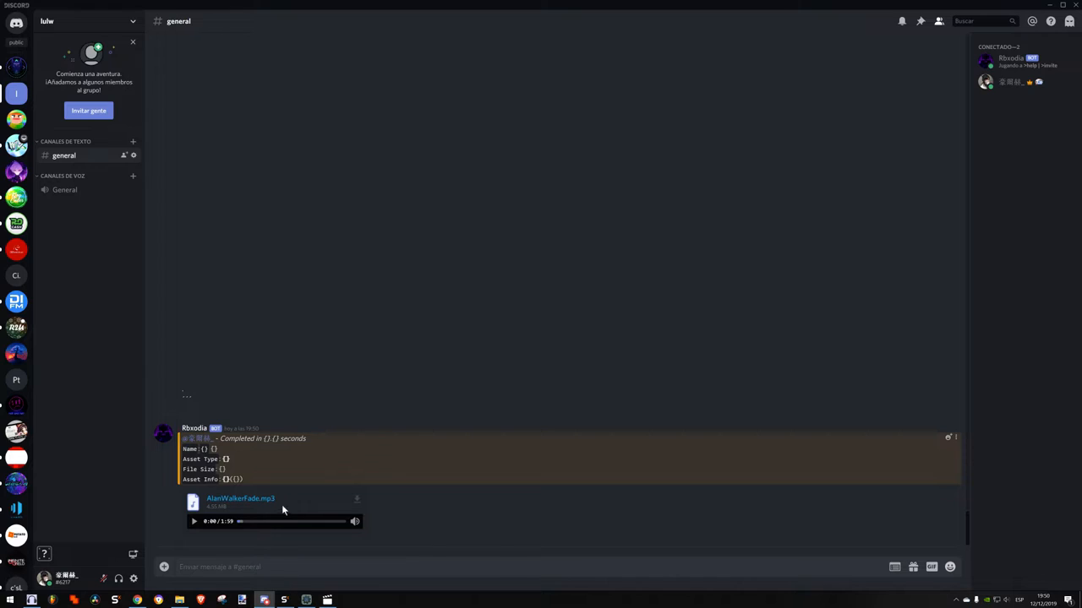
pyautogui.moveTo(291, 501)
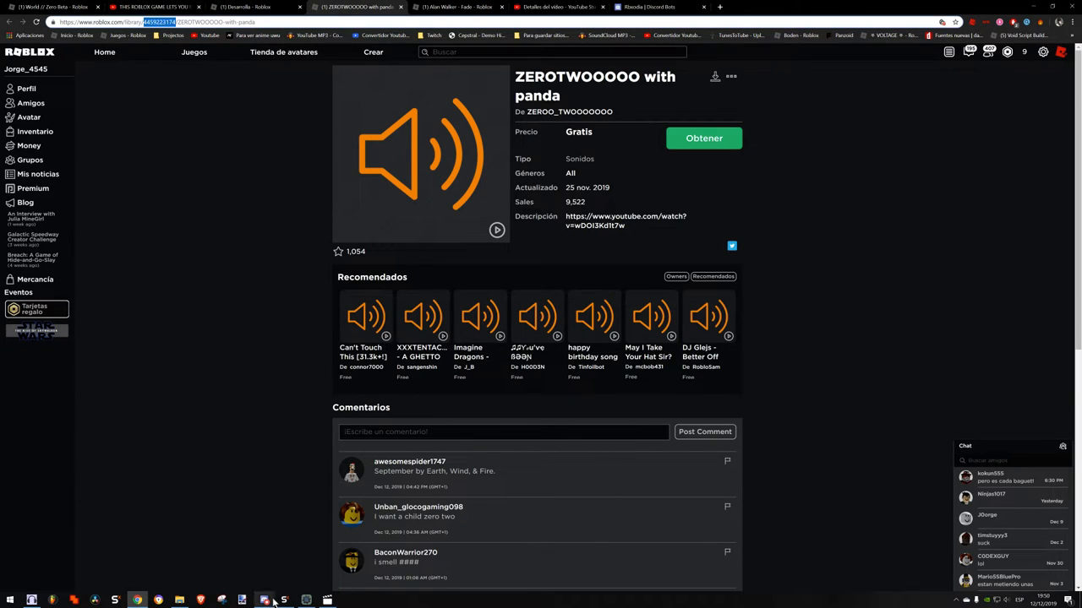
# Send the next x.rs asset request and play the returned ZEROTWOOOOOwithpanda.mp3 clip.
pyautogui.click(263, 600)
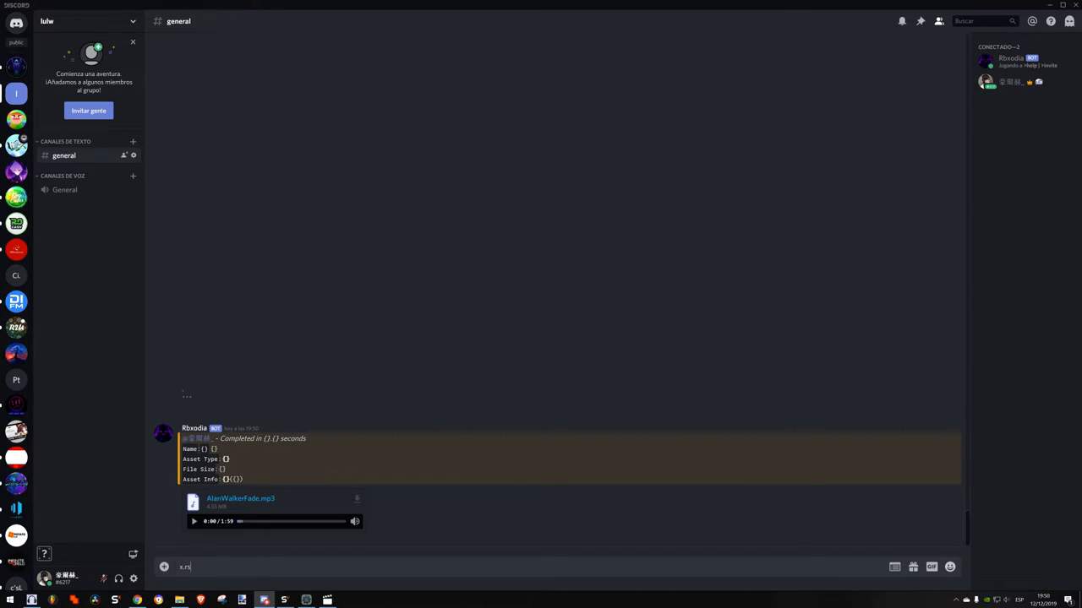
pyautogui.press('enter')
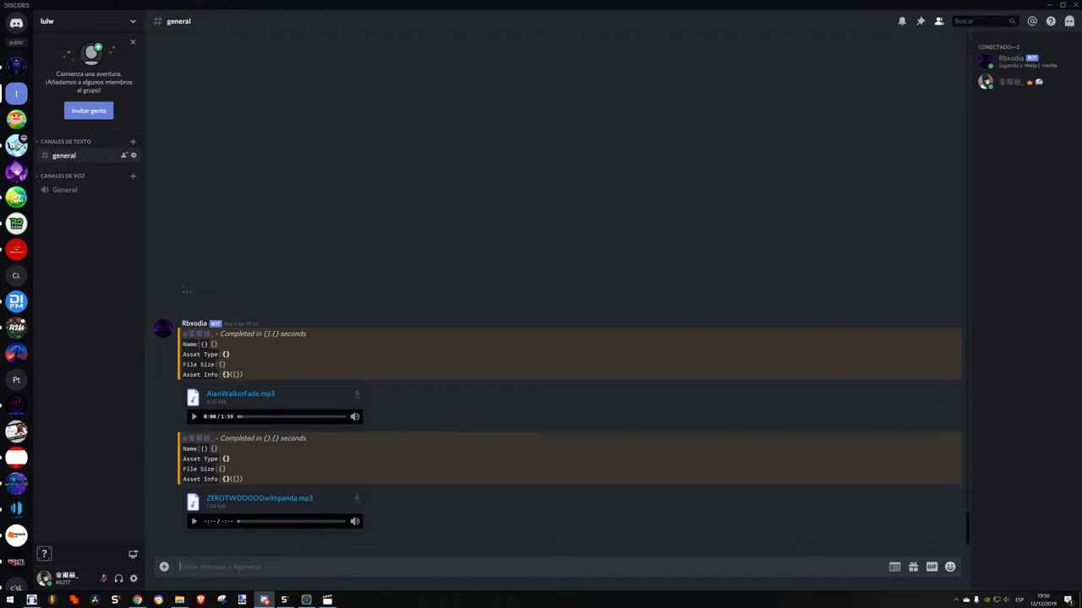
pyautogui.click(193, 520)
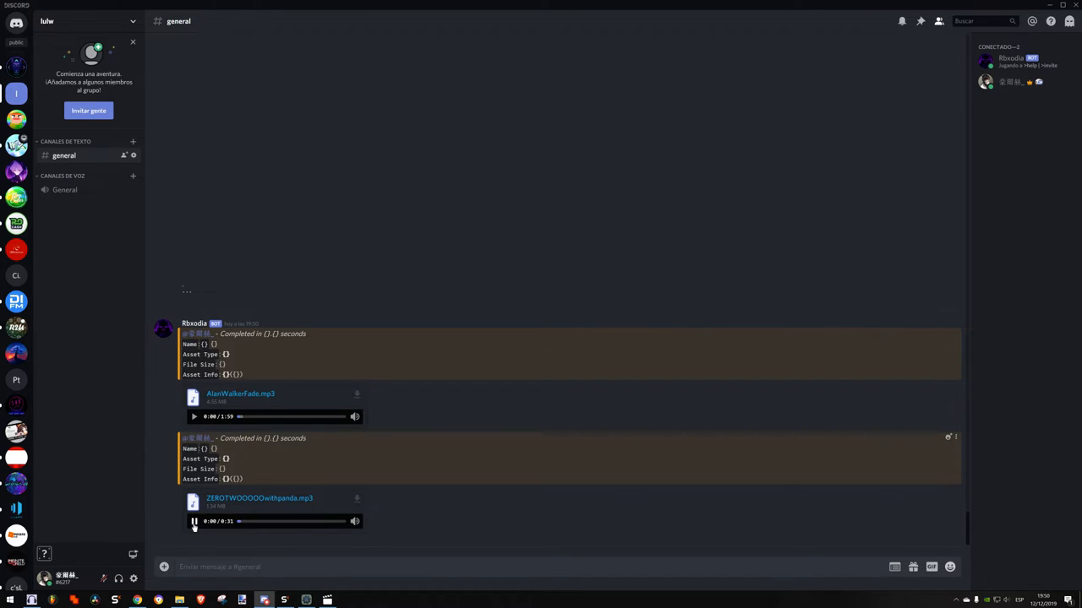
pyautogui.click(279, 521)
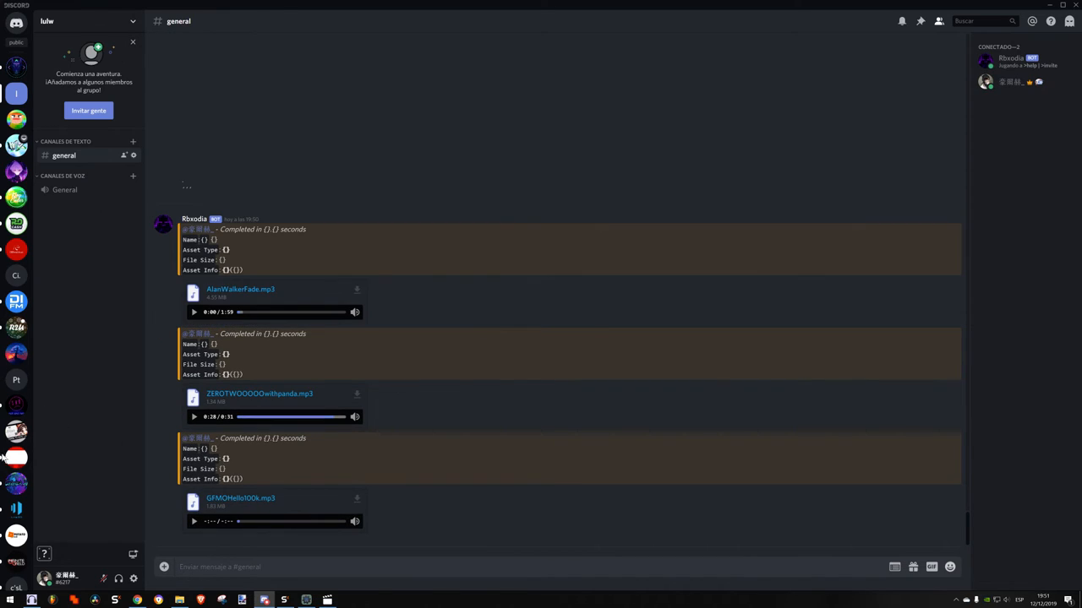
# View the GFMO - Hello (100k!!) audio page, then return to the Rbxodia bot page.
pyautogui.click(193, 520)
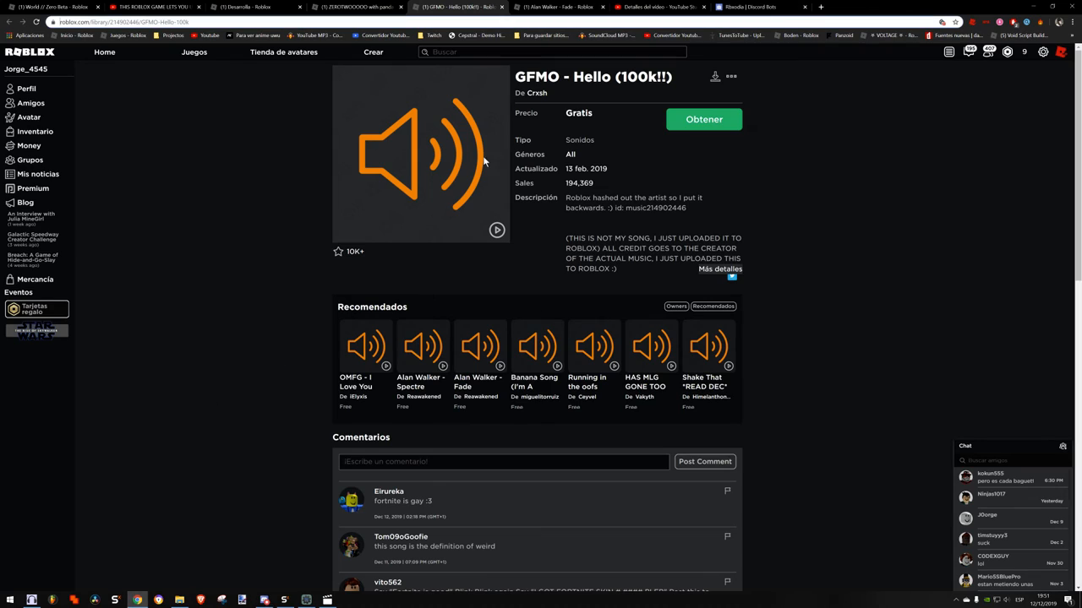
pyautogui.click(757, 7)
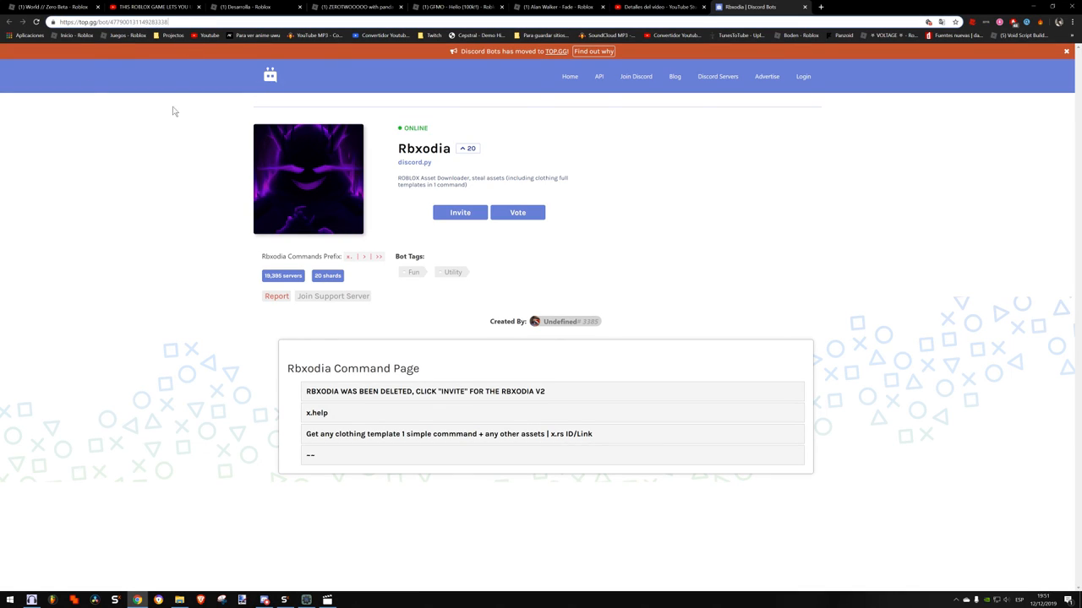
pyautogui.moveTo(109, 200)
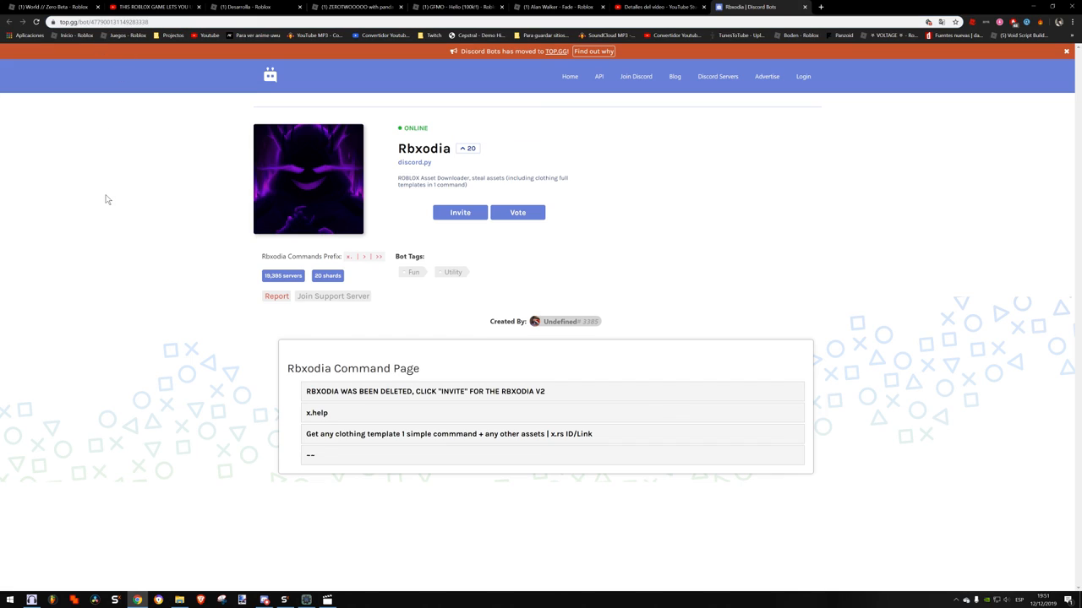